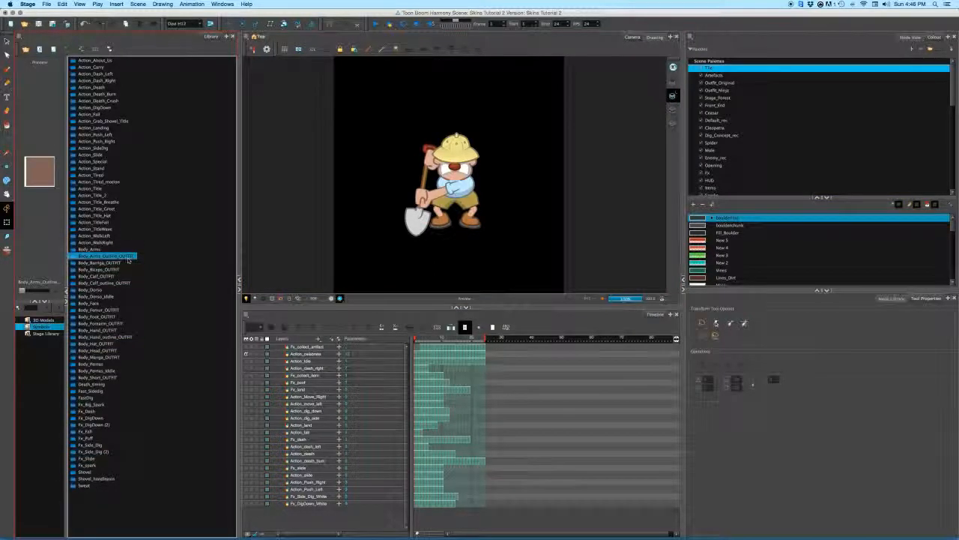
Preview several Body_*_OUTFIT symbols in the Library, ending on Body_Hat_OUTFIT.
click(105, 263)
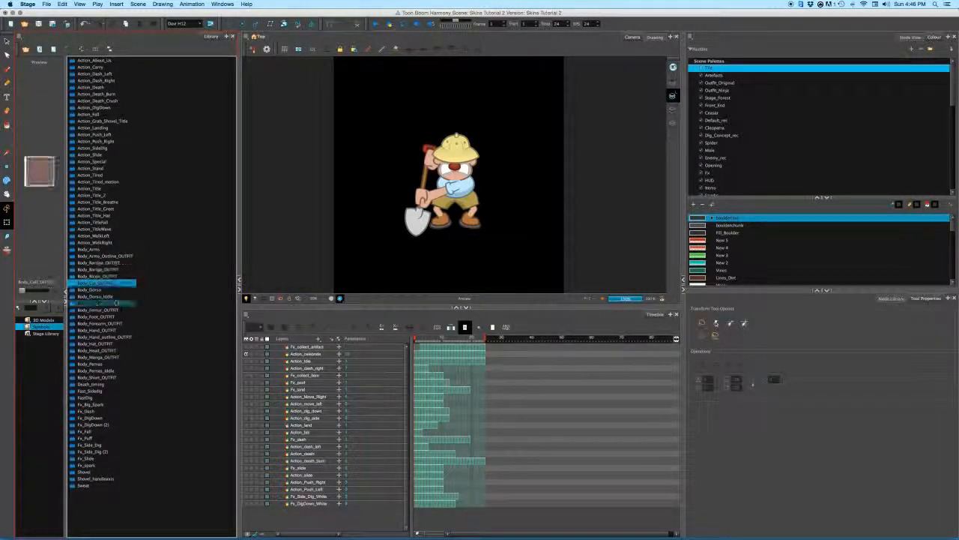
click(105, 323)
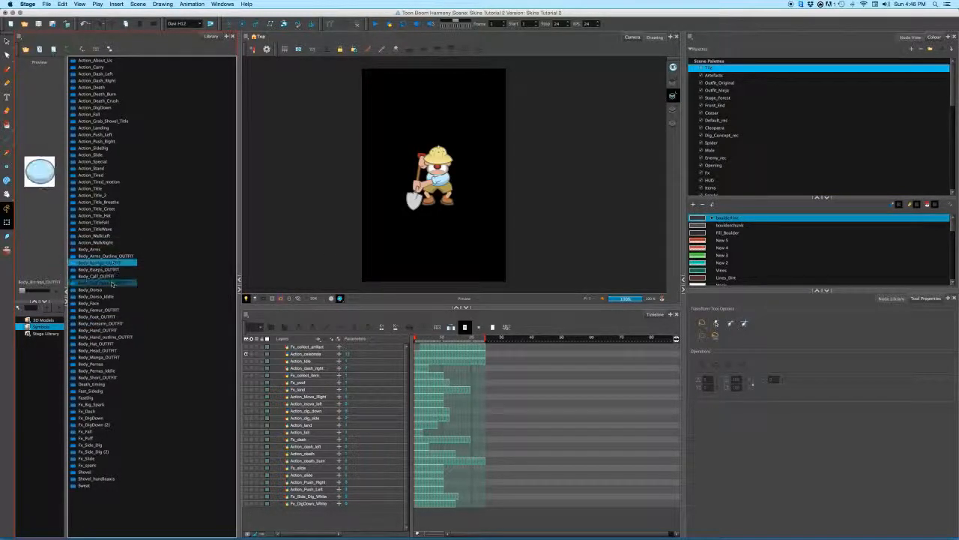
click(105, 343)
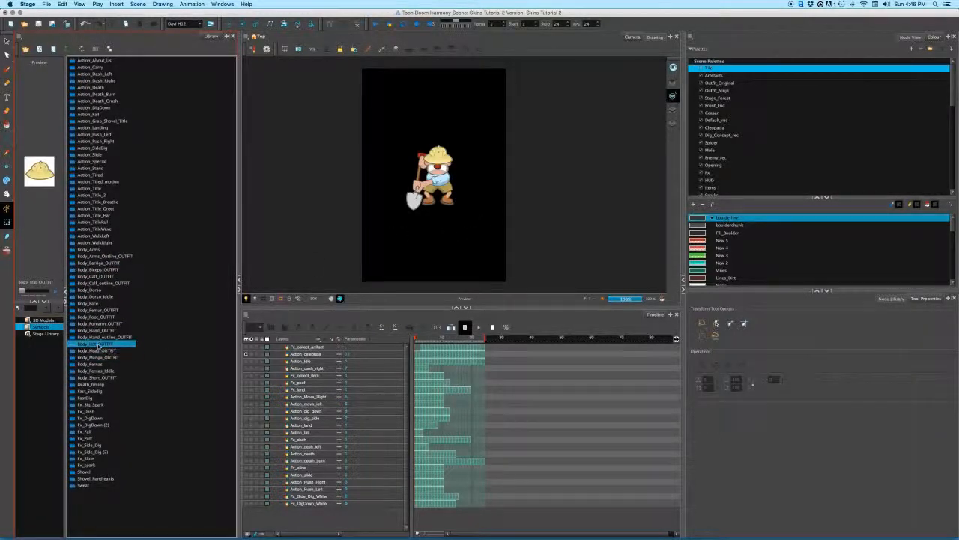
Swap Body_Hat_OUTFIT from the pith hat to the horned helmet.
right_click(103, 342)
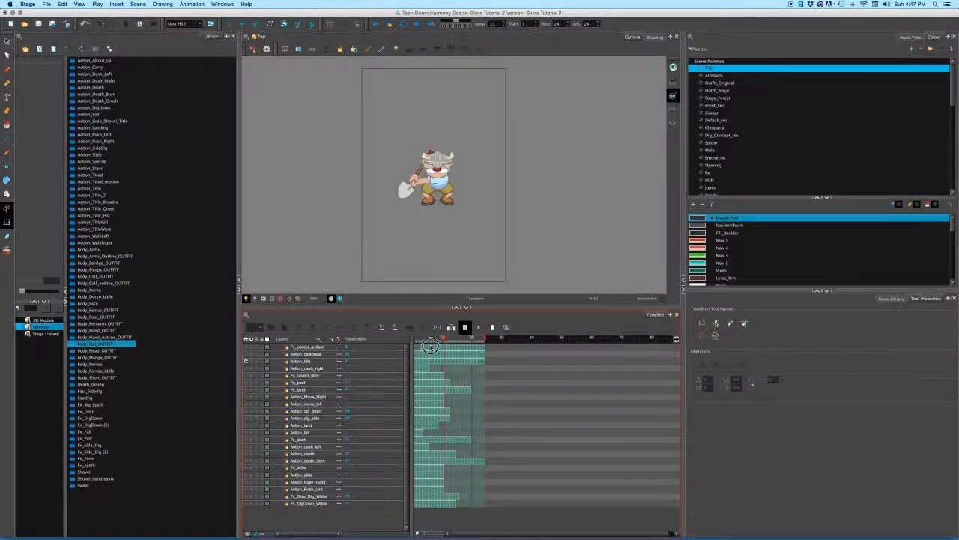
Swap Body_Hat_OUTFIT to the round visored helmet.
right_click(105, 342)
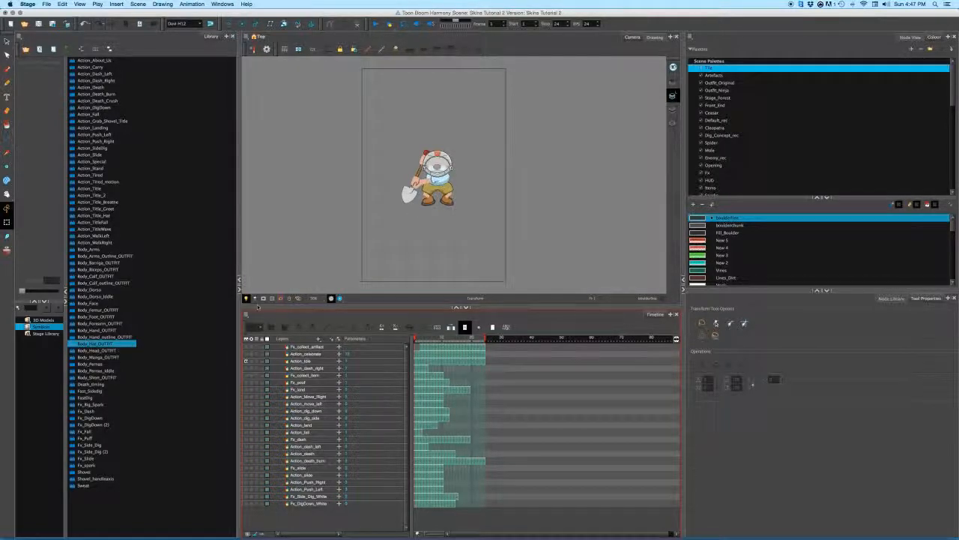
Swap Body_Foot_OUTFIT to another foot drawing, then preview Body_Arms_Outline_OUTFIT.
right_click(104, 317)
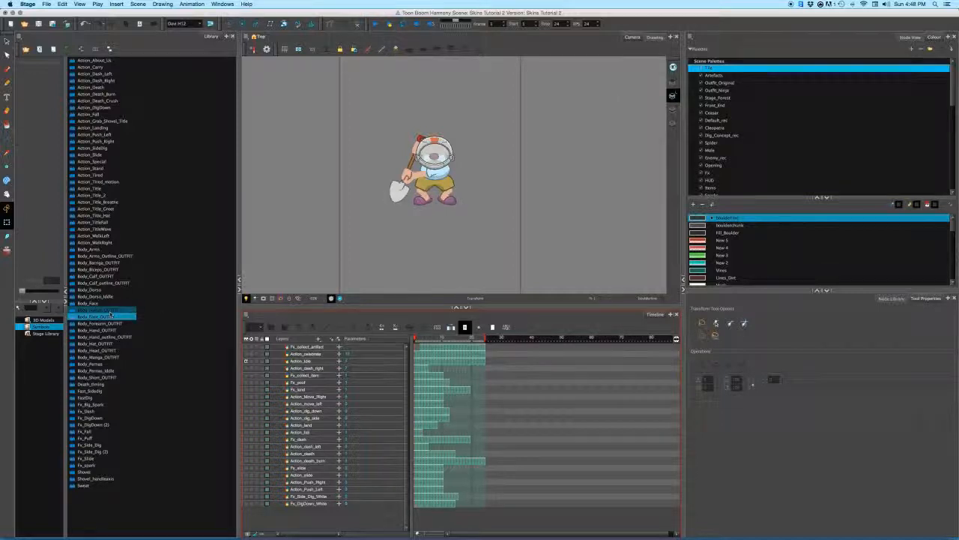
click(105, 255)
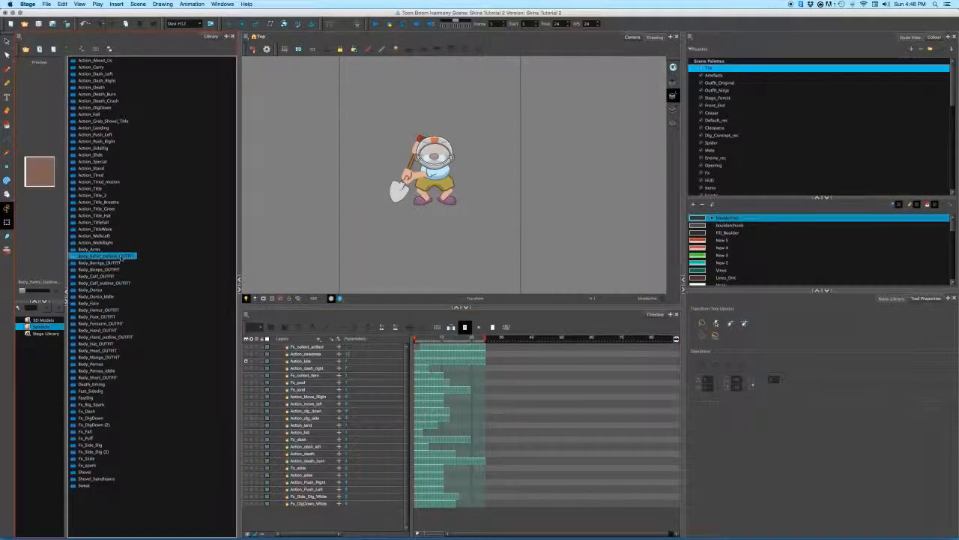